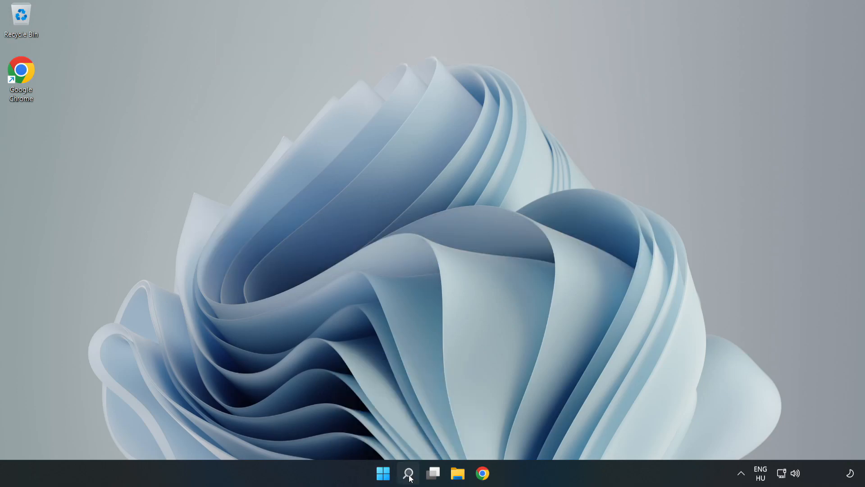
Search for cmd and launch Command Prompt as administrator
left_click(408, 473)
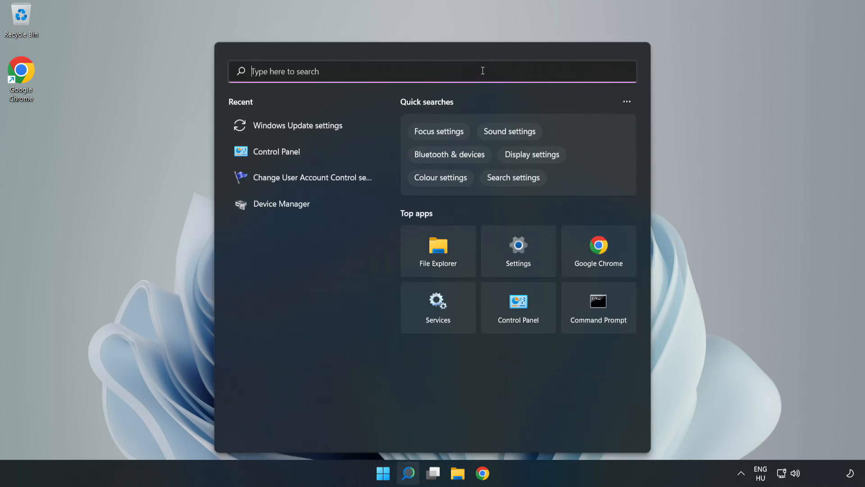
type("cmd")
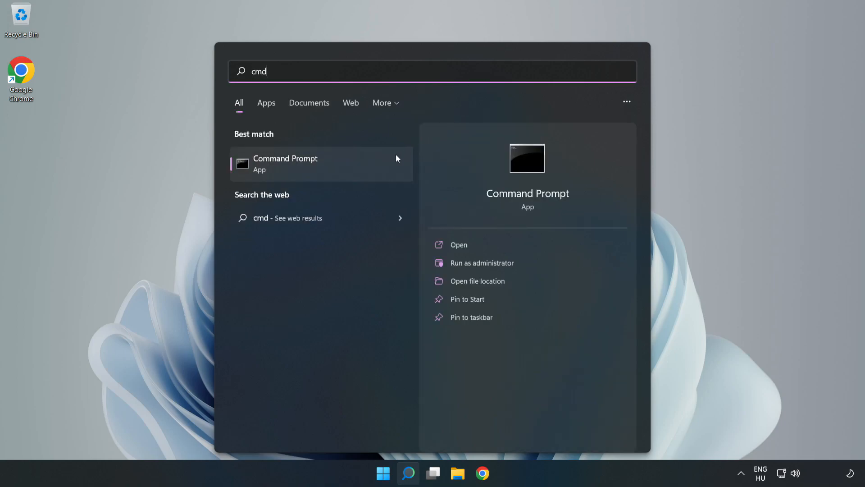
mouse_move(350, 166)
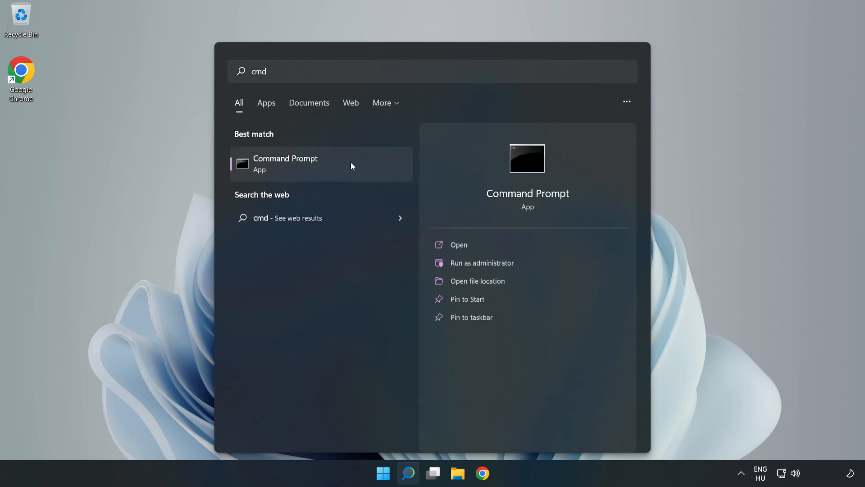
right_click(286, 163)
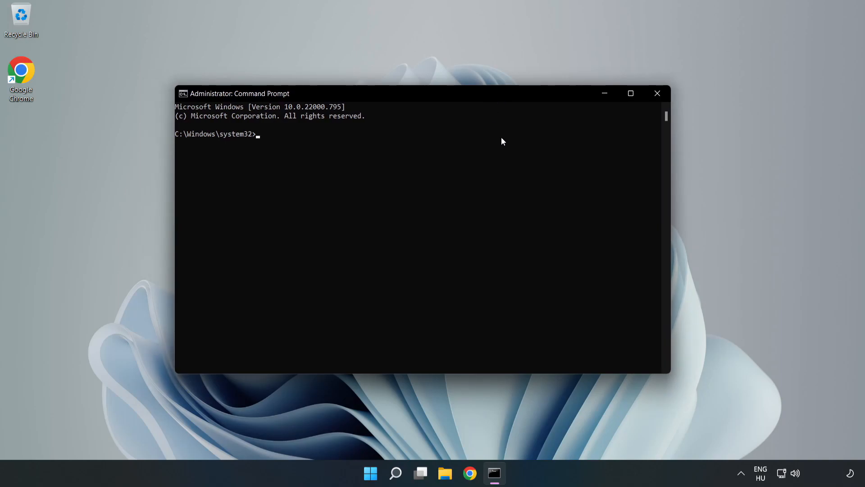
Run ipconfig /flushdns and netsh winsock reset, then exit Command Prompt
type("ipconfig /flushdns")
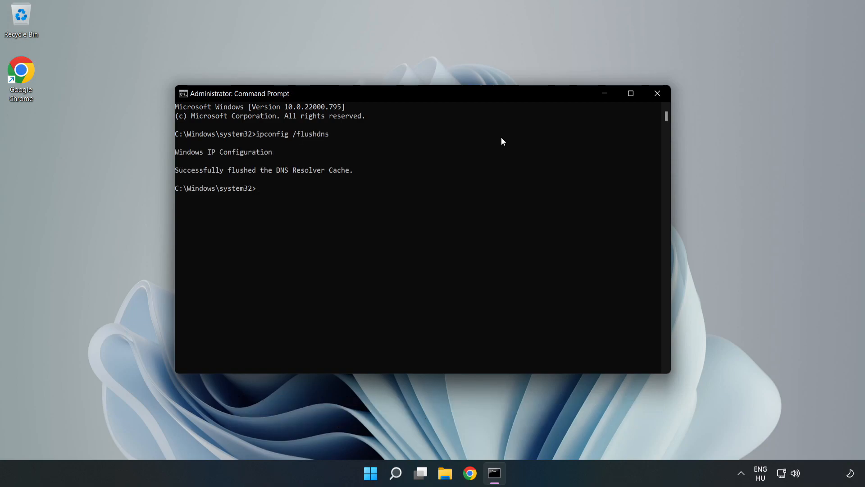
type("netsh winso")
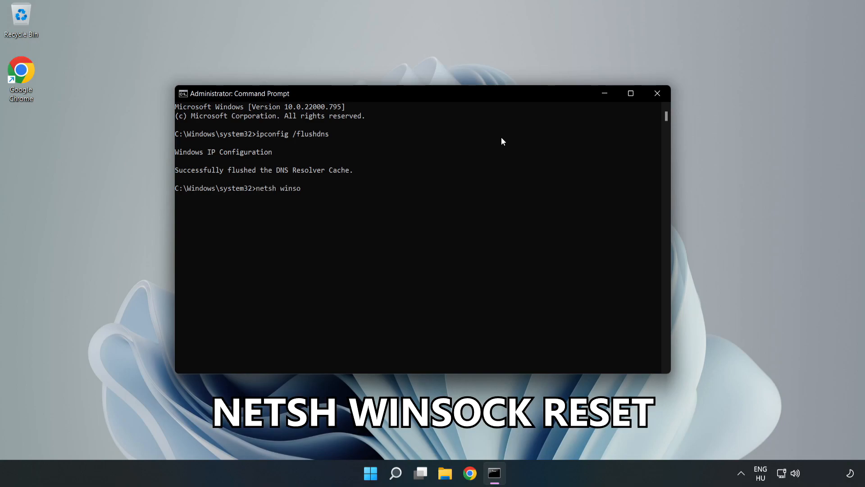
type("ck reset")
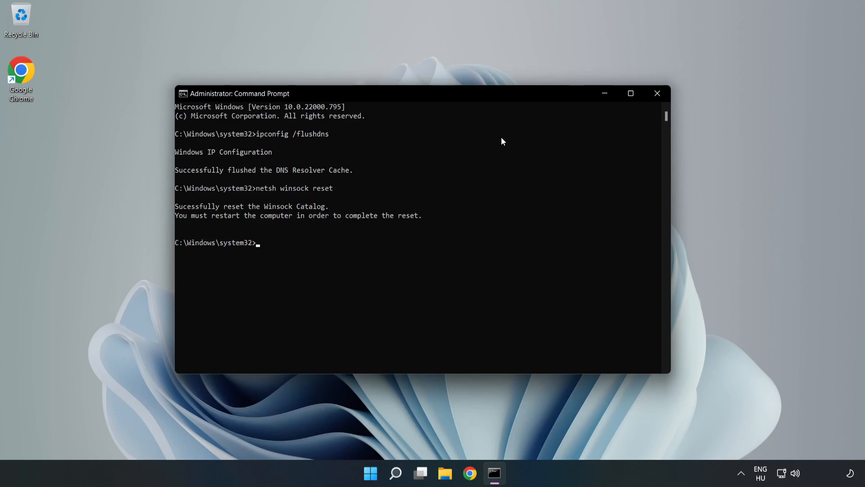
type("e")
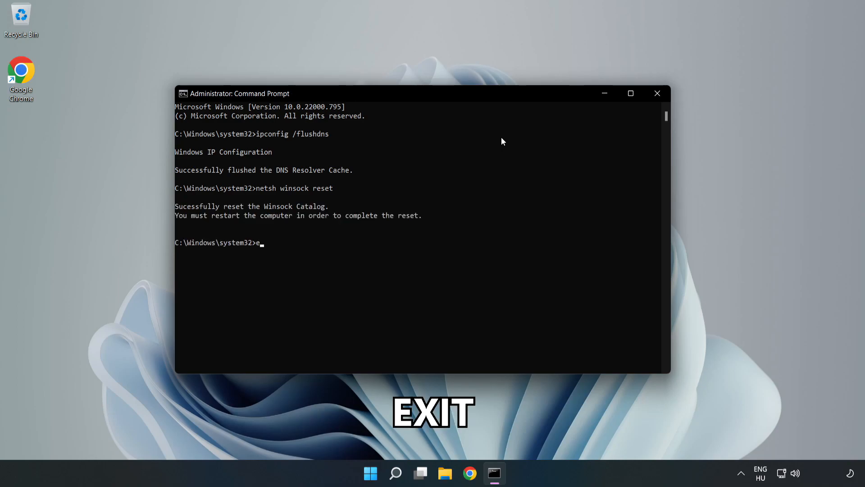
type("xit")
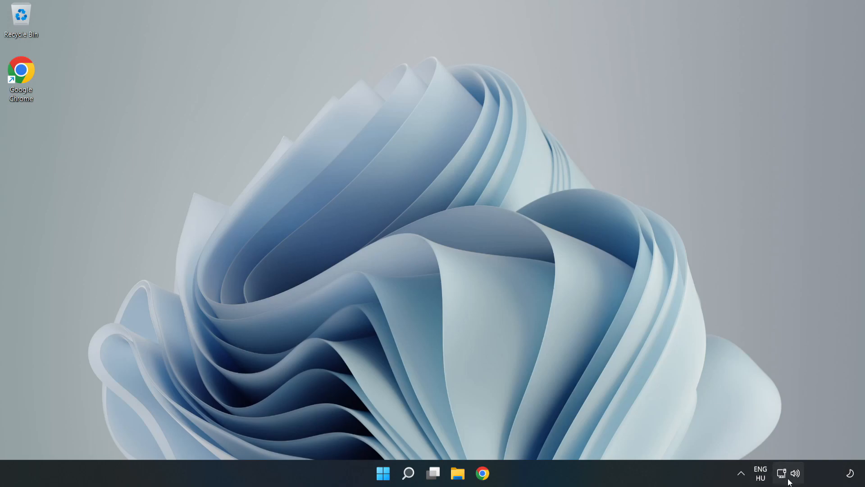
mouse_move(782, 473)
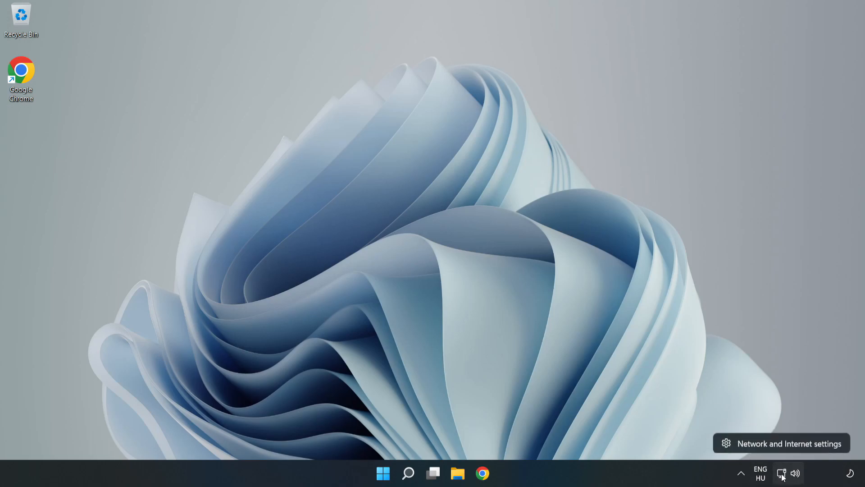
mouse_move(785, 446)
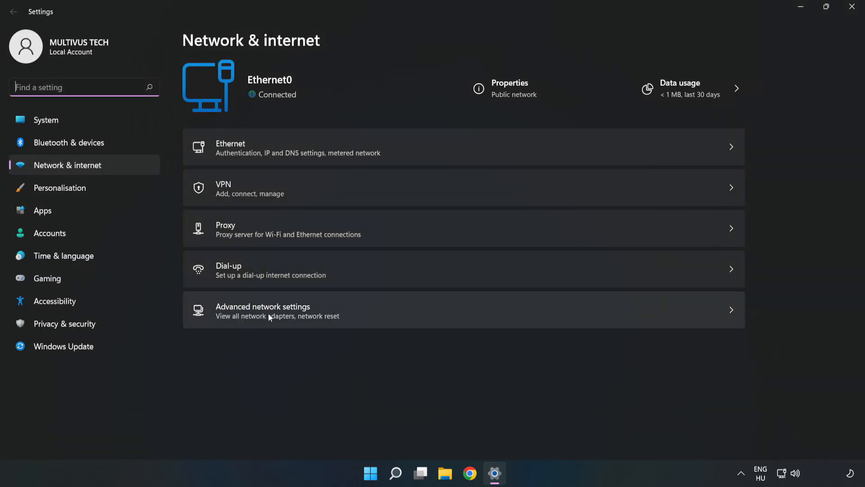
mouse_move(376, 321)
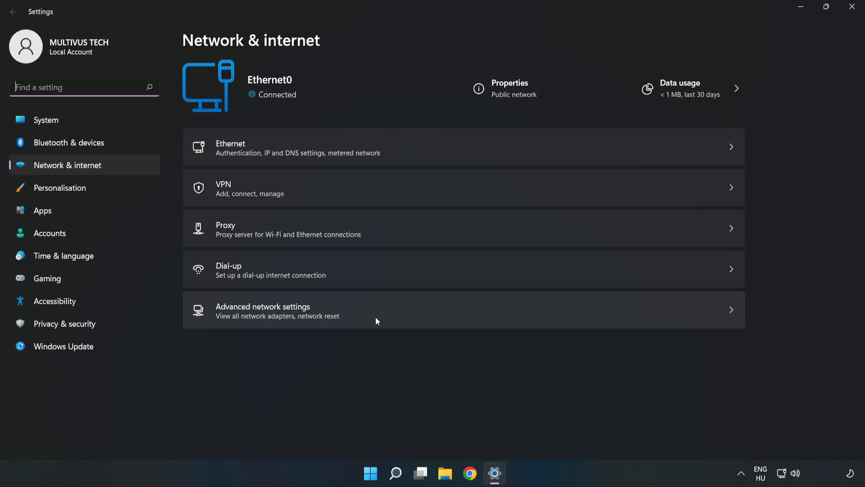
Go to Advanced network settings under Network & internet in Settings
left_click(263, 311)
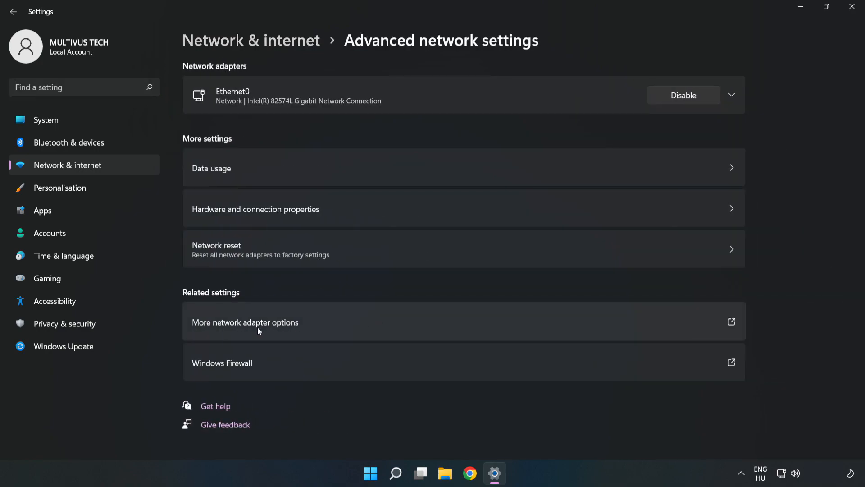
mouse_move(358, 326)
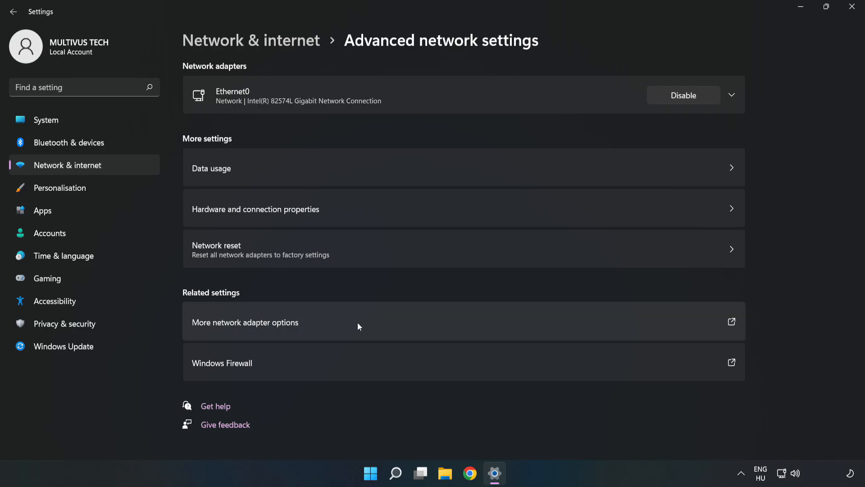
From More network adapter options, get Ethernet0 Properties and select Internet Protocol Version 4 (TCP/IPv4)
left_click(245, 322)
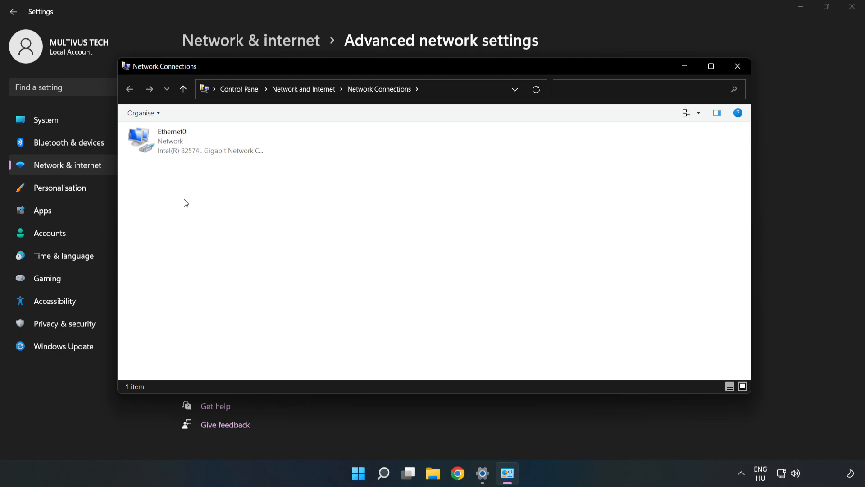
left_click(196, 140)
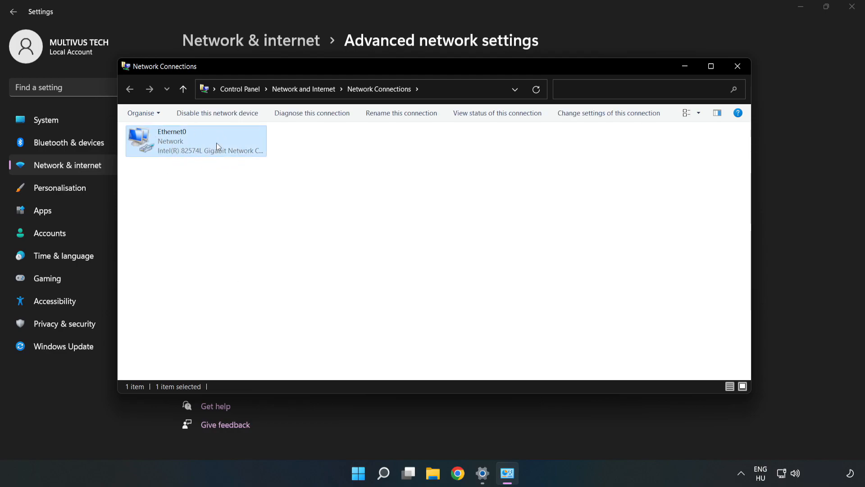
right_click(195, 141)
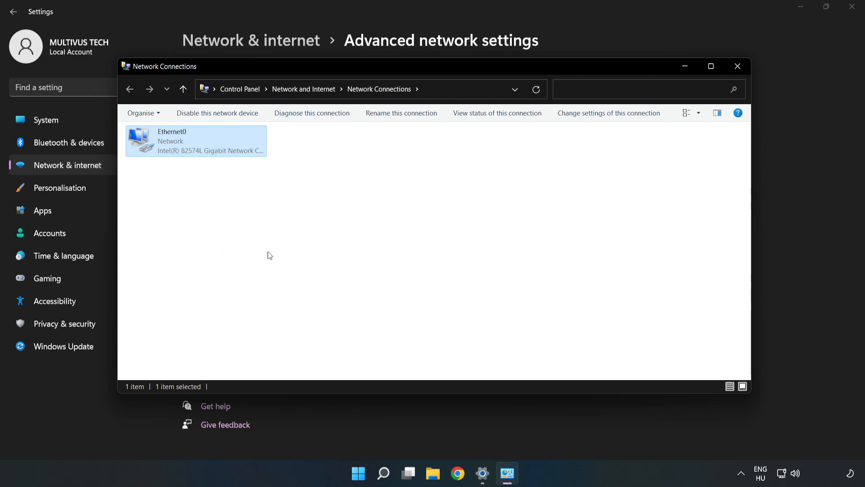
double_click(196, 140)
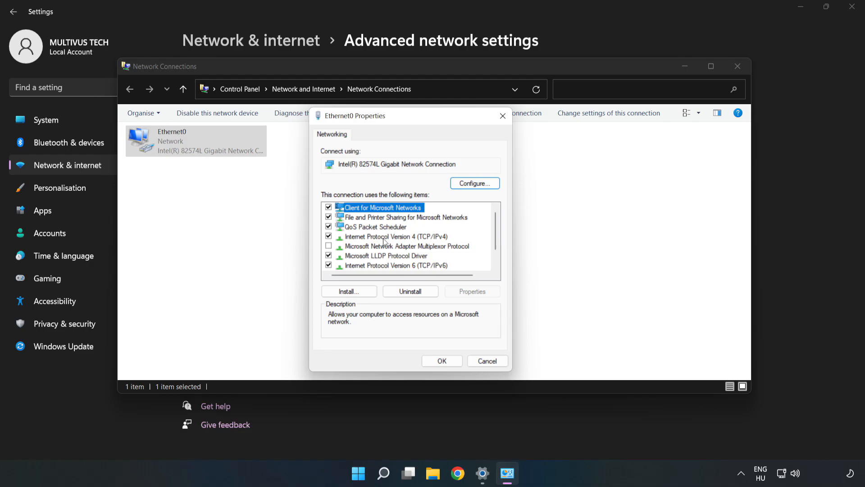
left_click(396, 236)
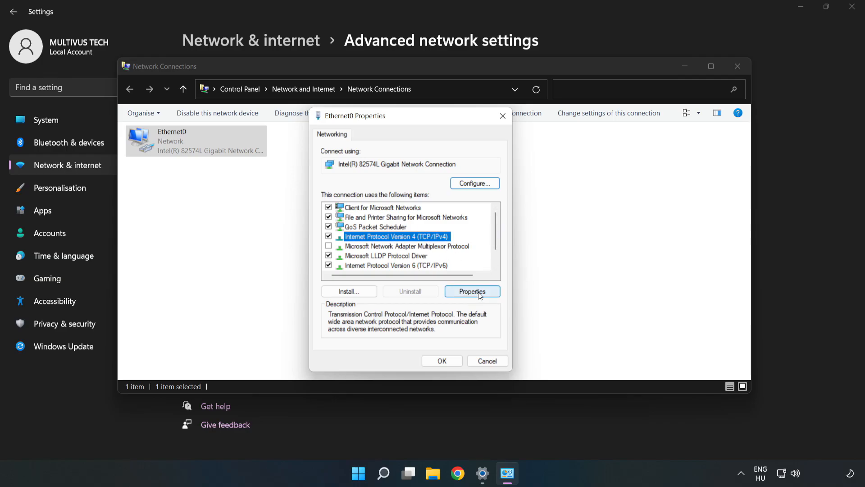
In IPv4 Properties, use manual DNS servers: preferred 8.8.8.8 and alternate 8.8.4.4
left_click(471, 291)
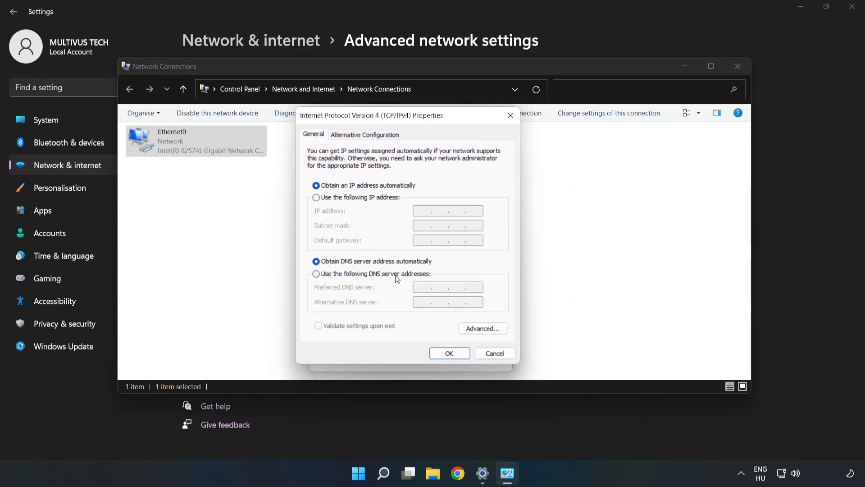
left_click(316, 274)
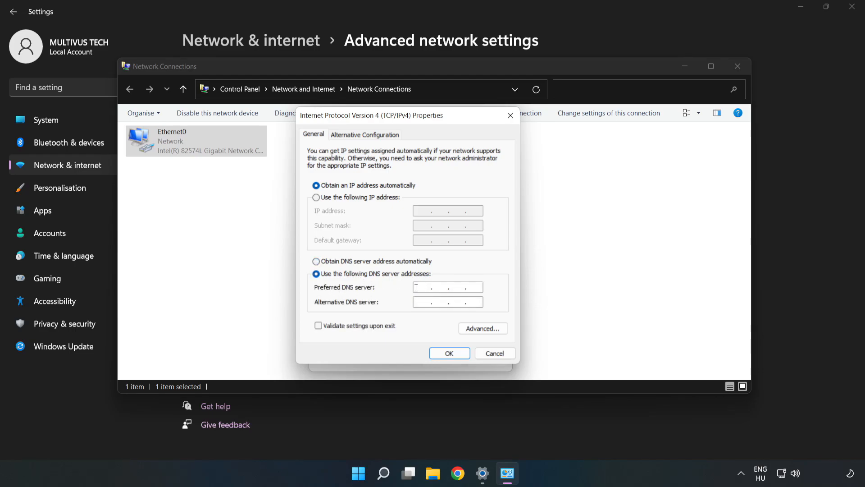
type("8.8.8.")
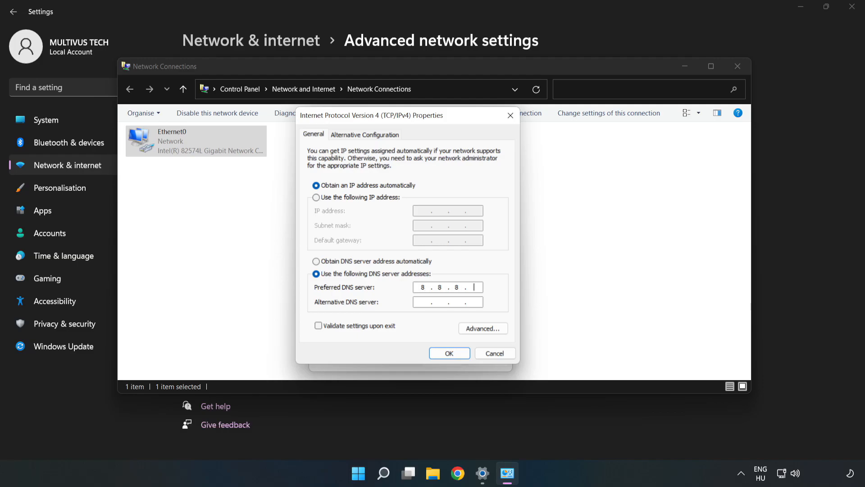
type("8")
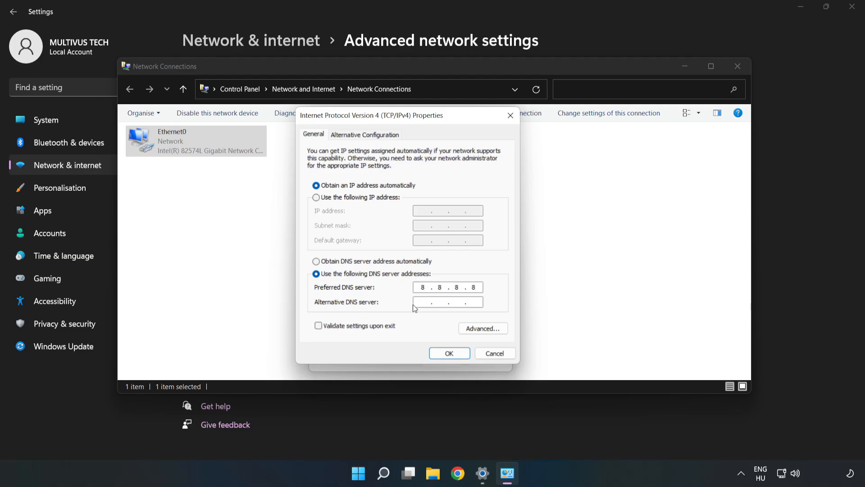
left_click(448, 302)
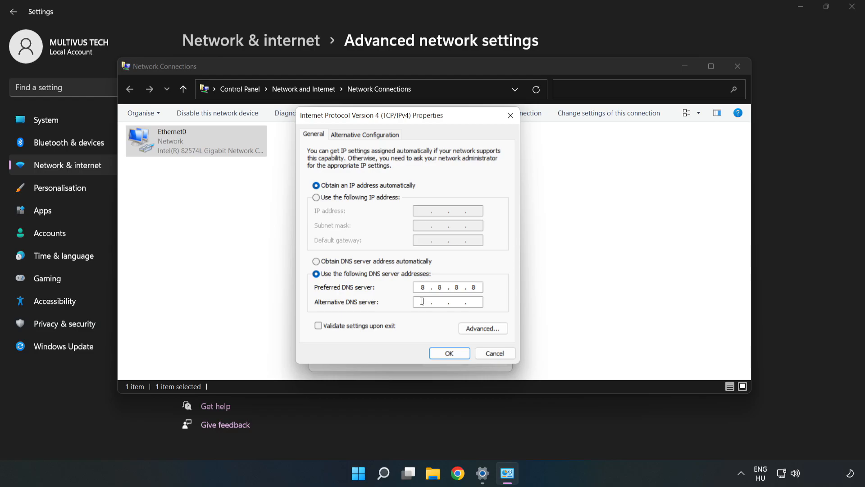
type("8.8.4.4")
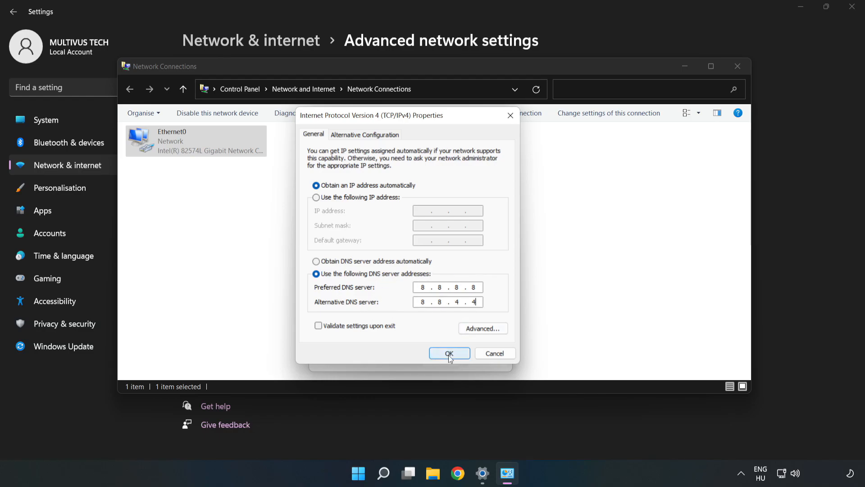
Confirm the DNS changes with OK, close Ethernet0 Properties, Network Connections and Settings, then bring up Start
left_click(448, 353)
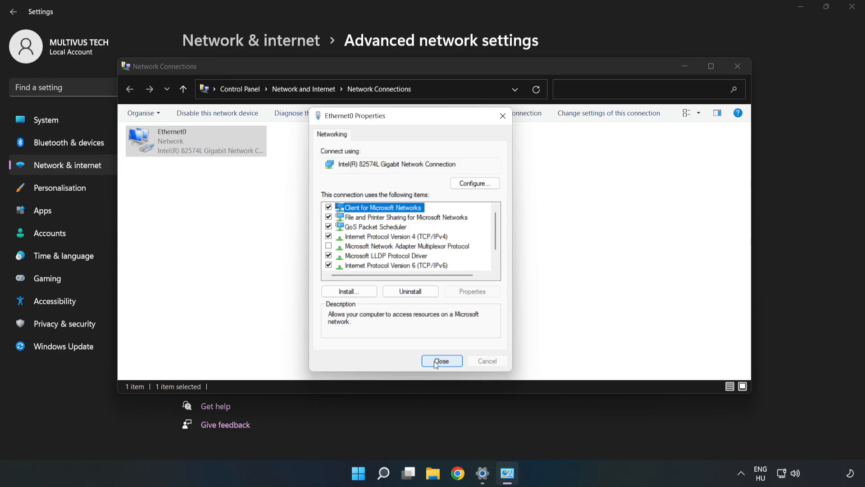
left_click(442, 360)
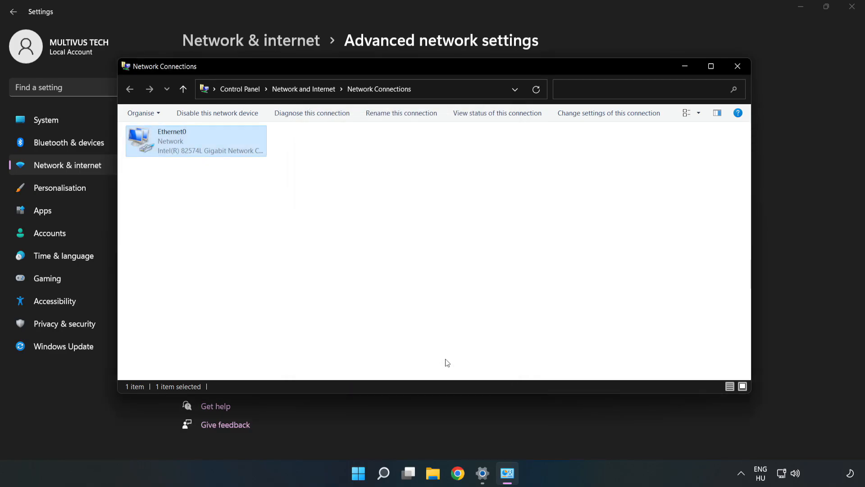
left_click(737, 66)
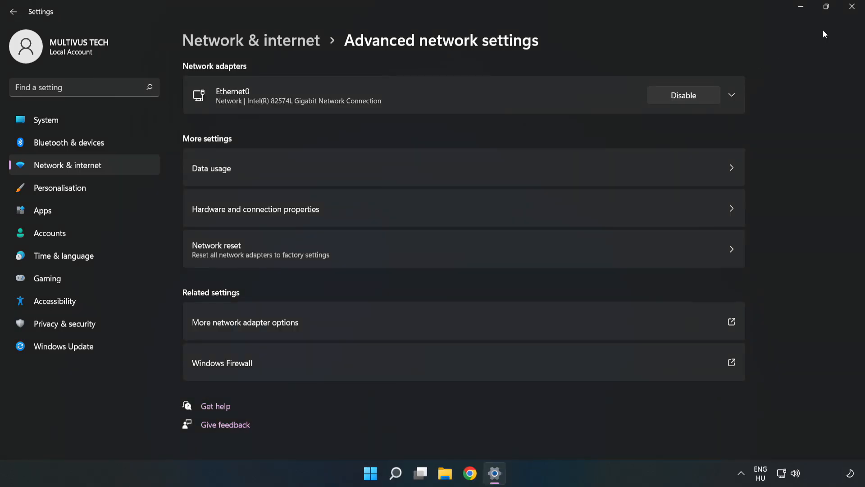
left_click(852, 7)
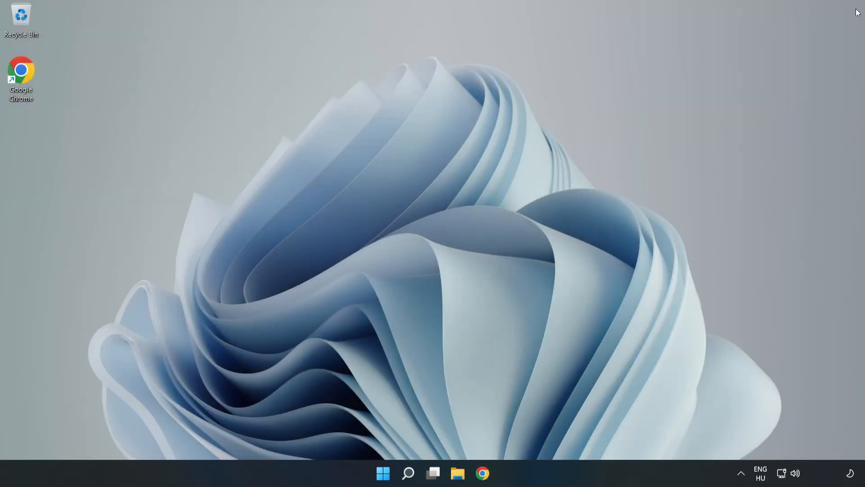
left_click(383, 473)
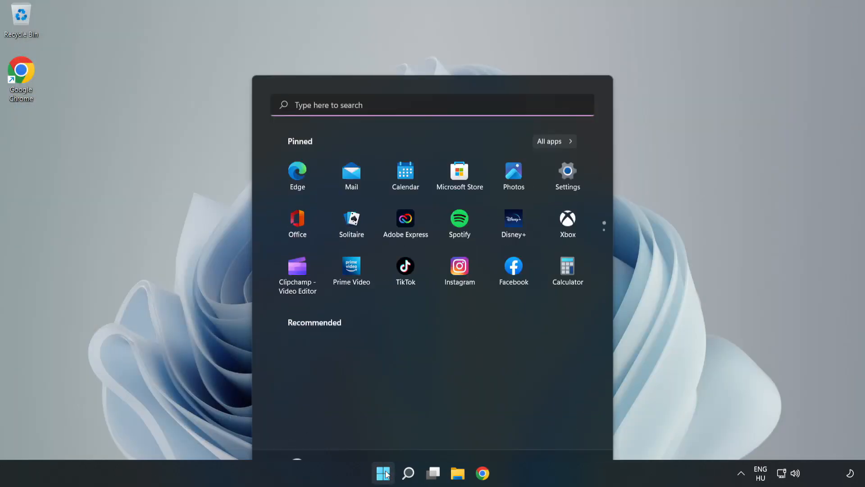